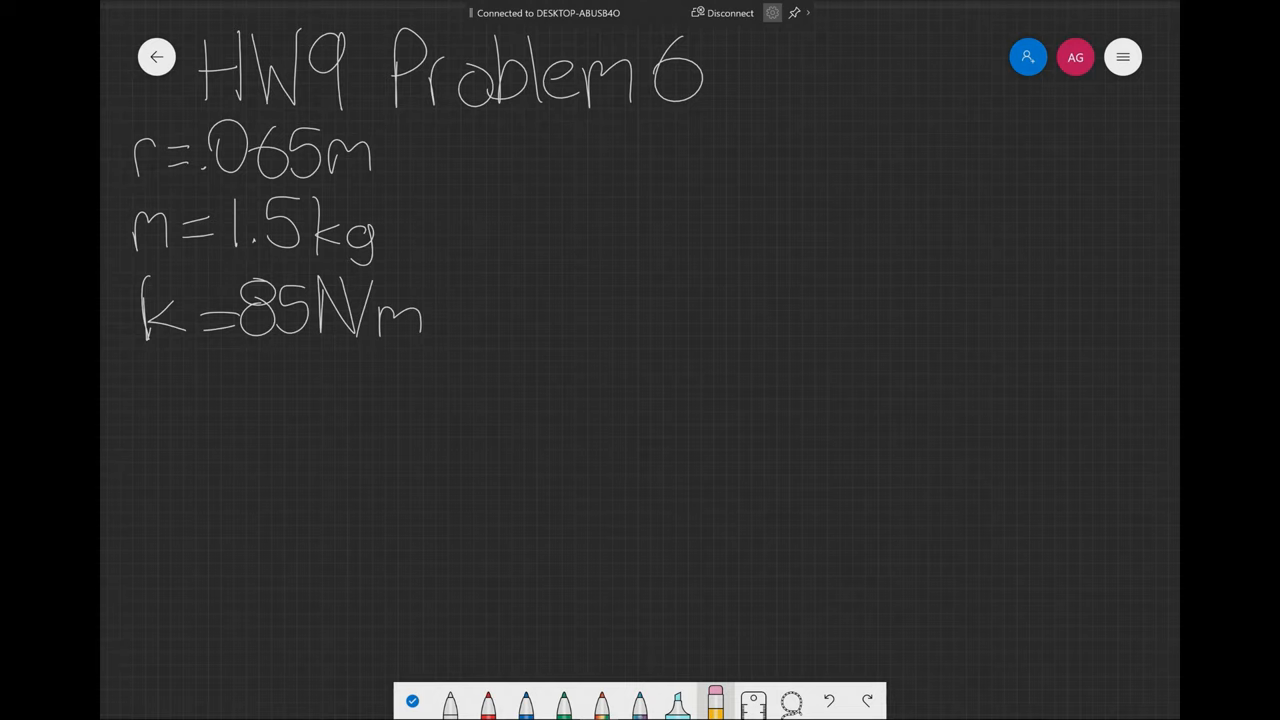
Sketch a block on a ground line with an arrow and a spring labelled 5cm compression
click(448, 700)
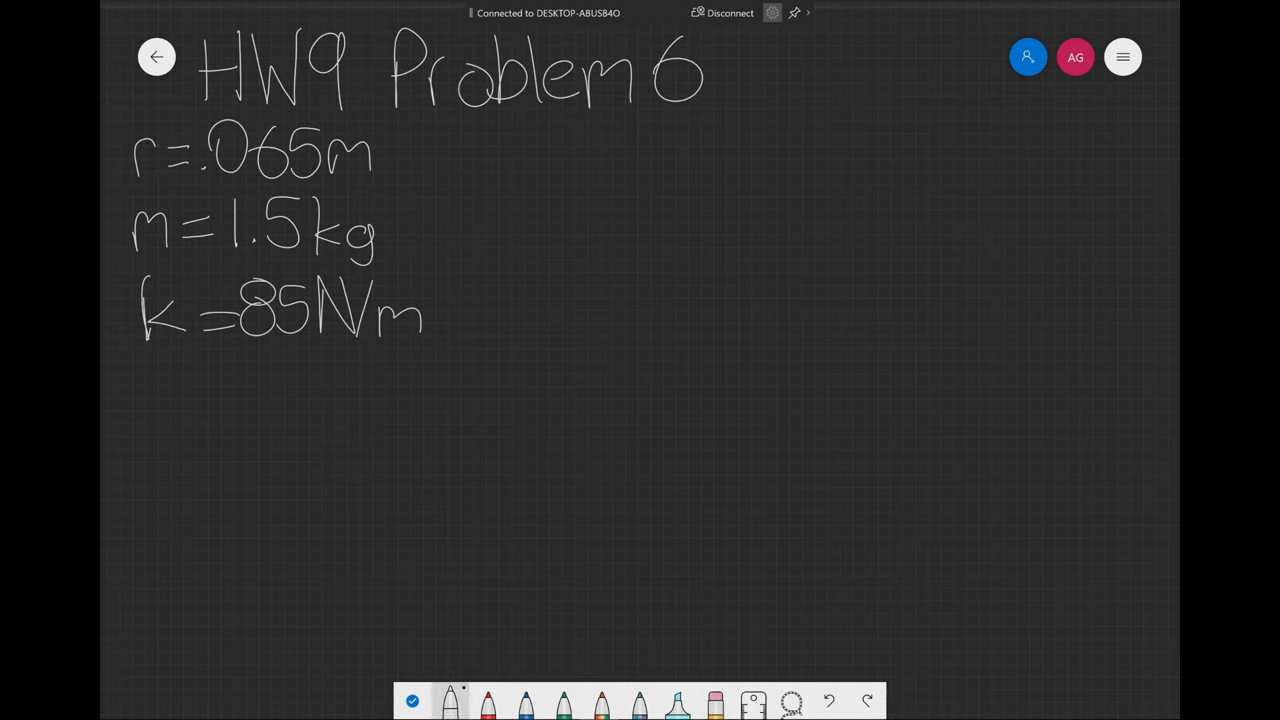
drag(132, 470, 436, 464)
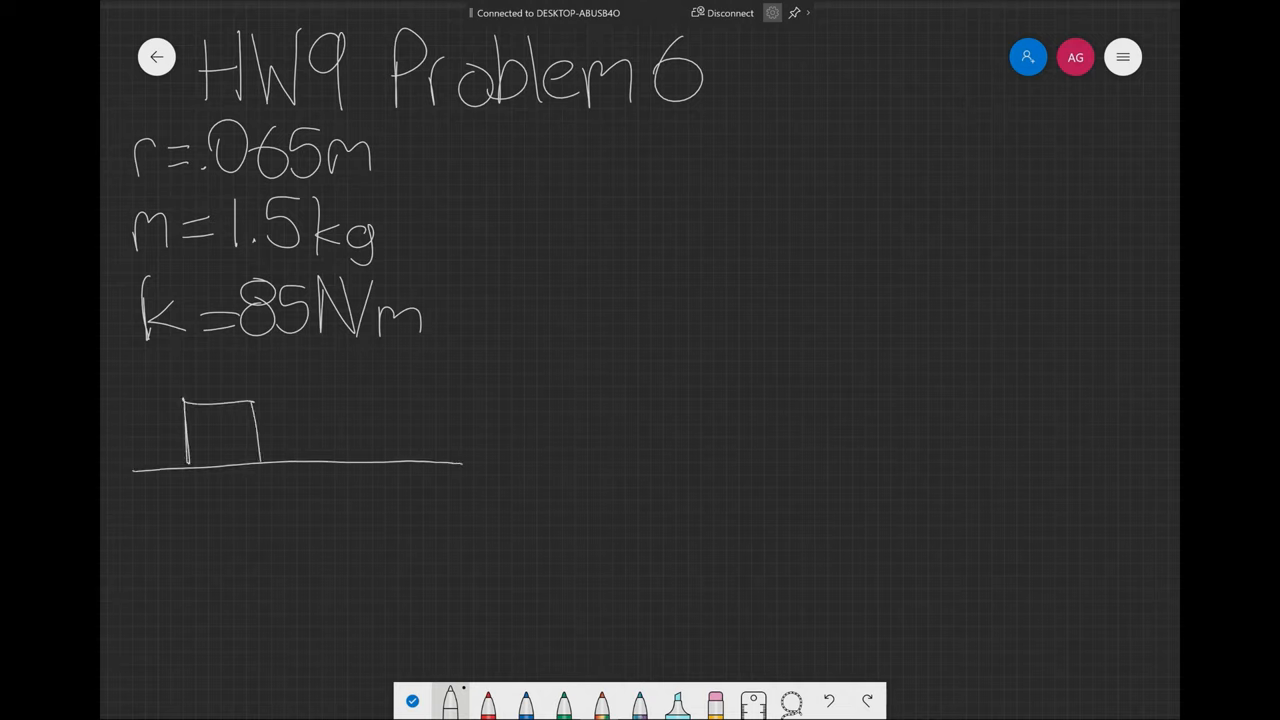
drag(216, 436, 324, 430)
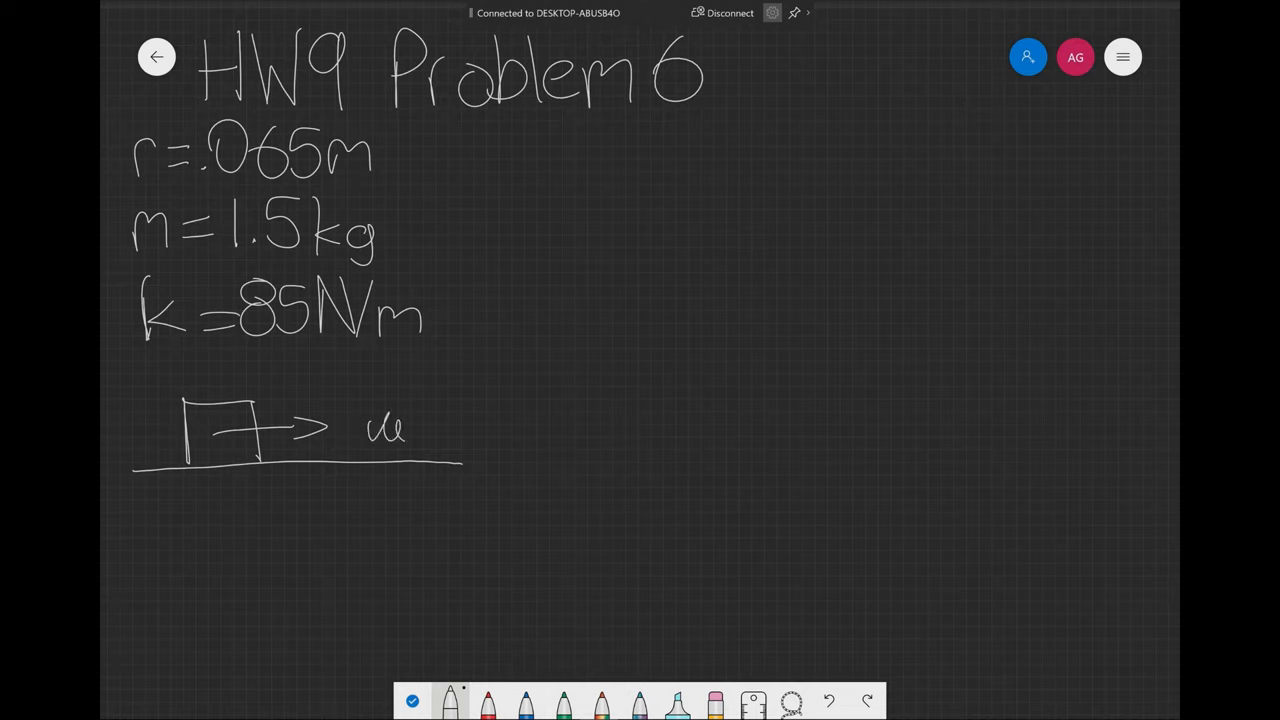
drag(404, 436, 476, 436)
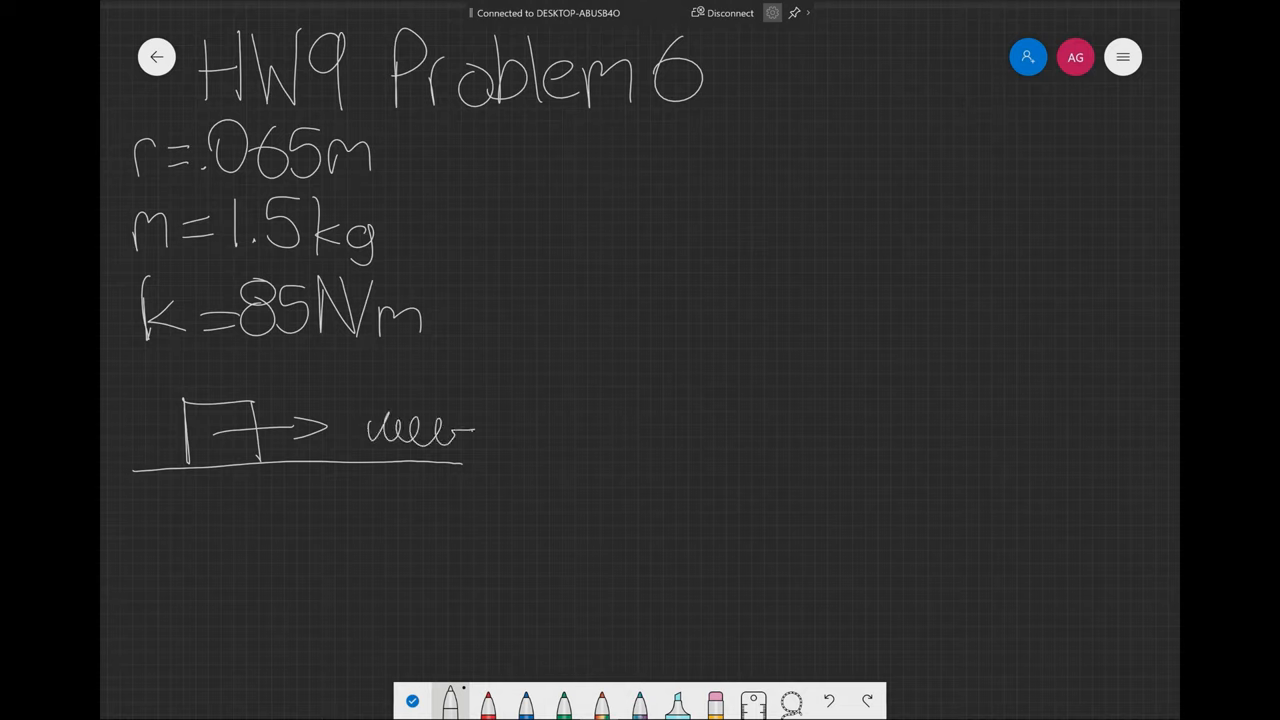
drag(476, 404, 478, 460)
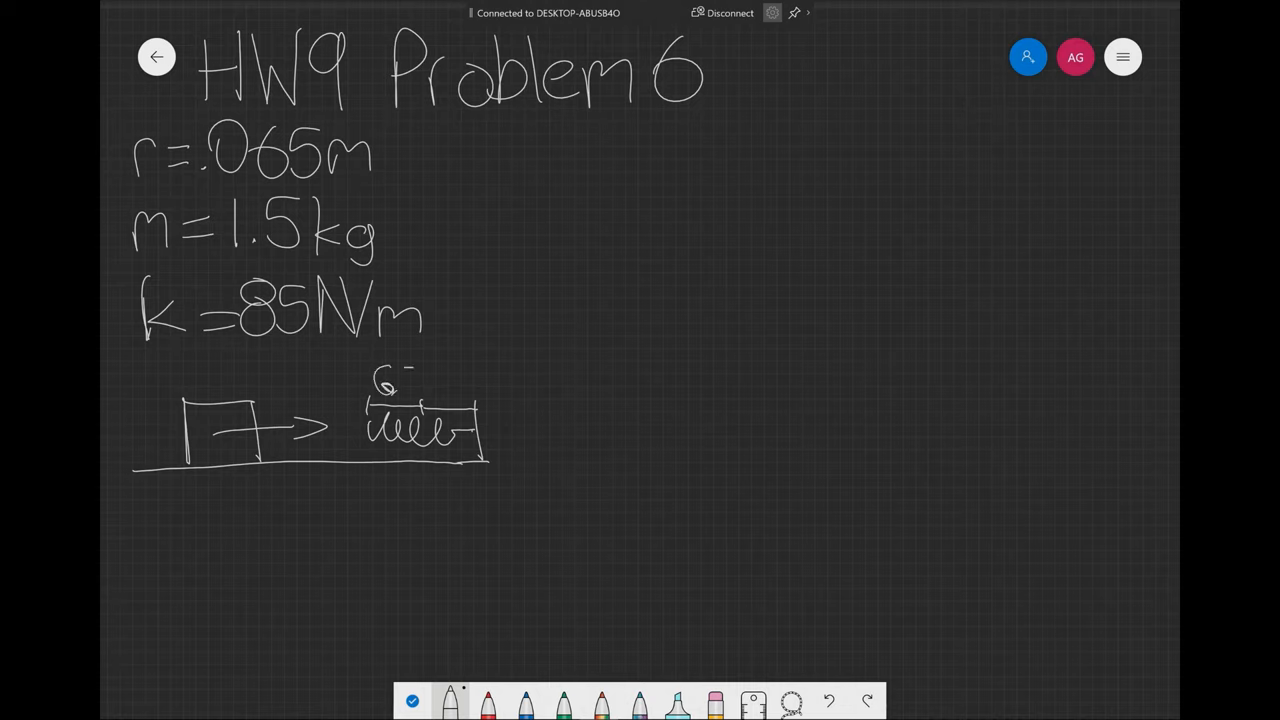
text(5cm)
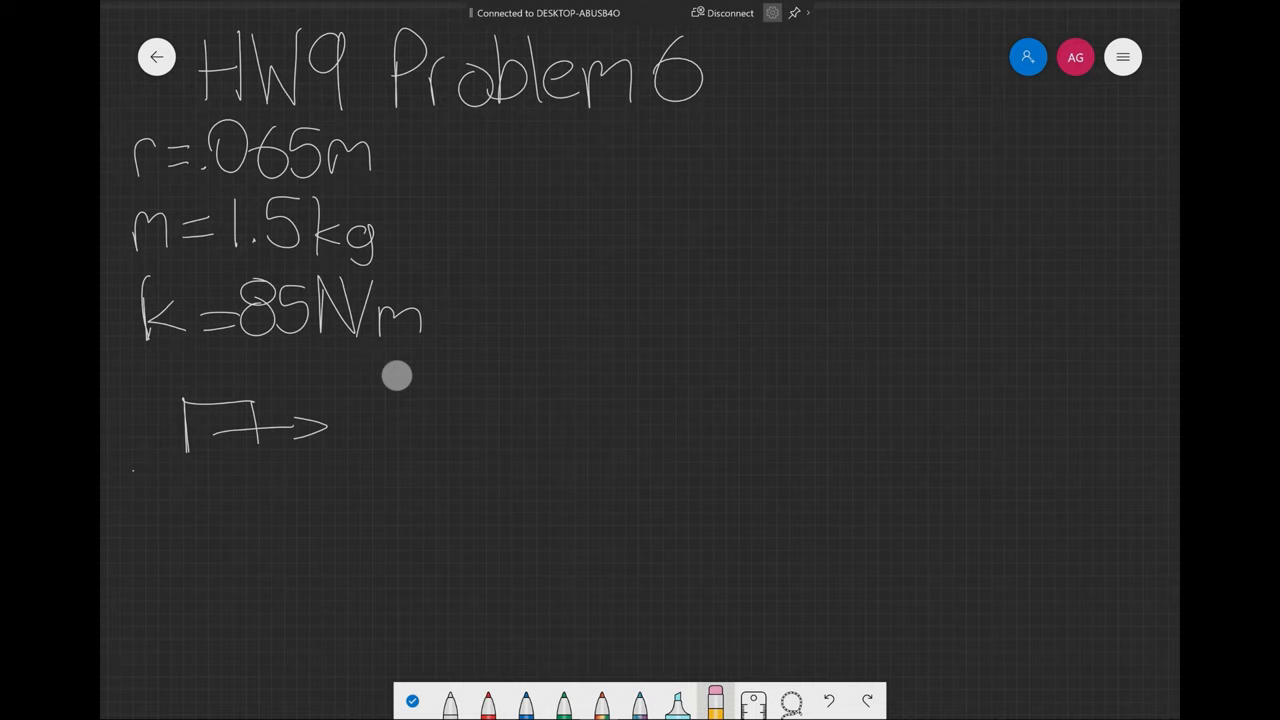
Write T₁+U₁=T₂+U₂ after erasing the block sketch, cross out U₁ as zero, begin a new block
drag(396, 376, 212, 448)
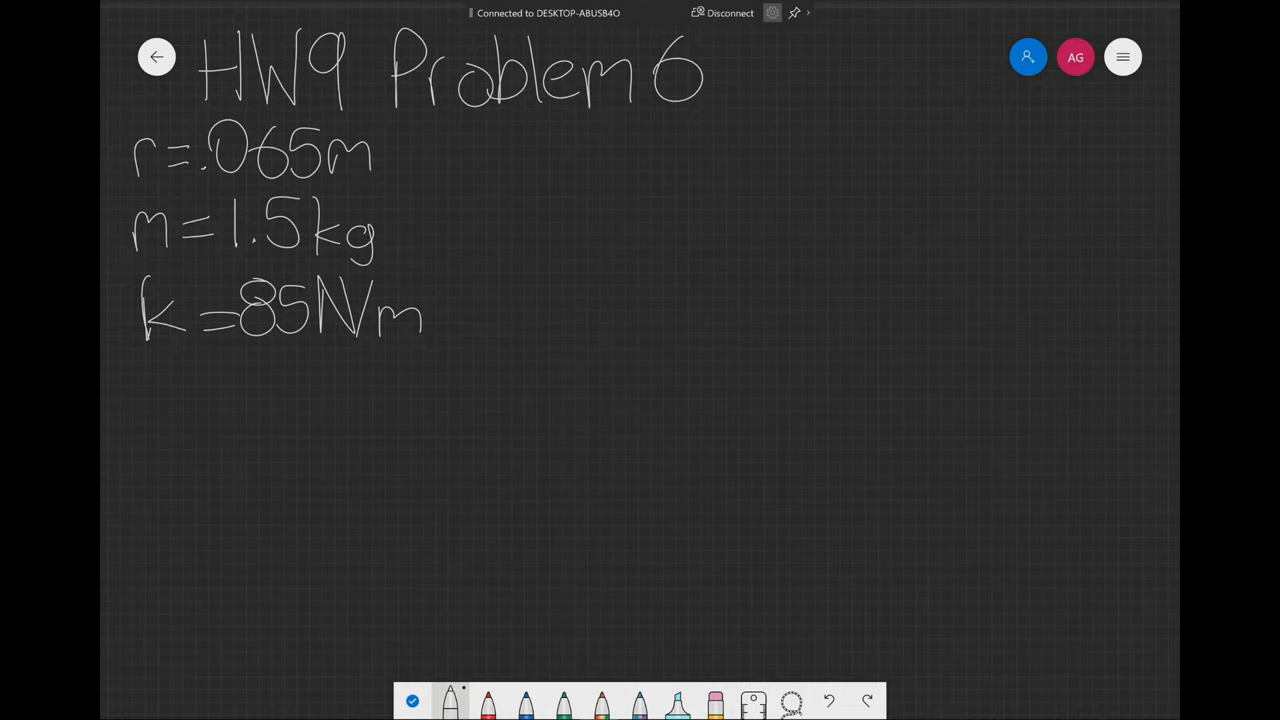
drag(150, 400, 170, 456)
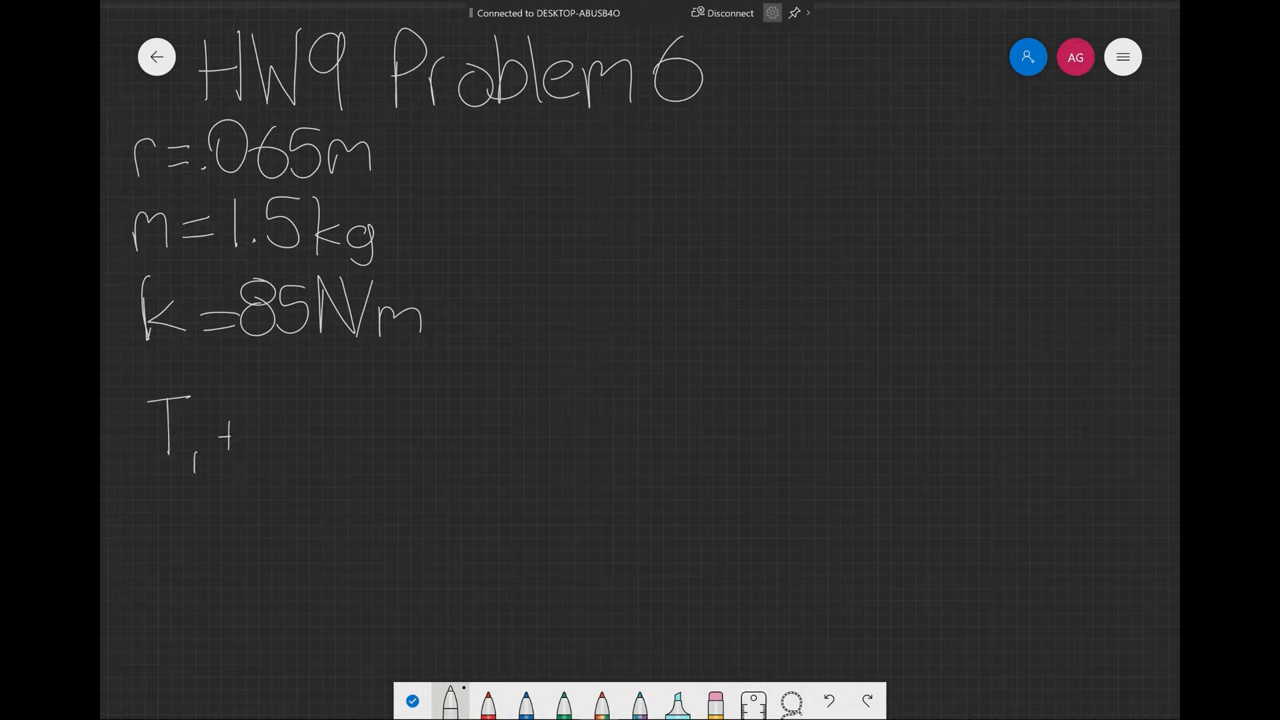
drag(250, 420, 290, 460)
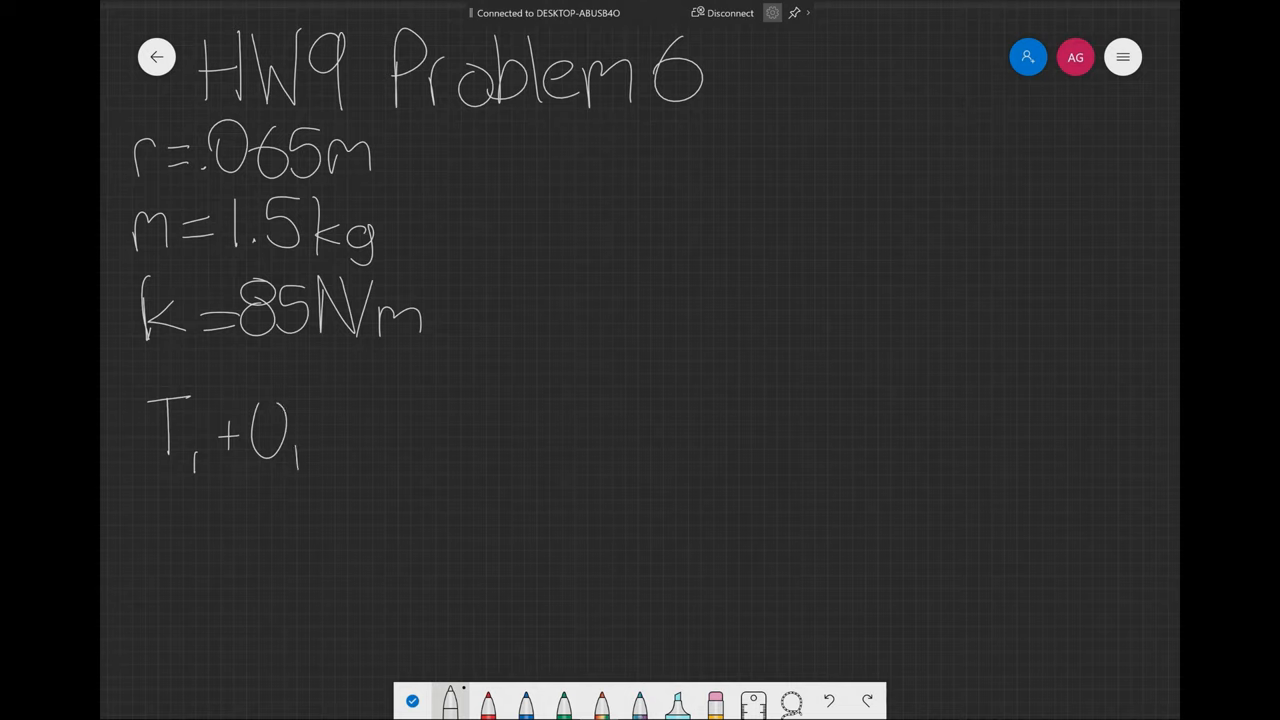
drag(320, 430, 380, 420)
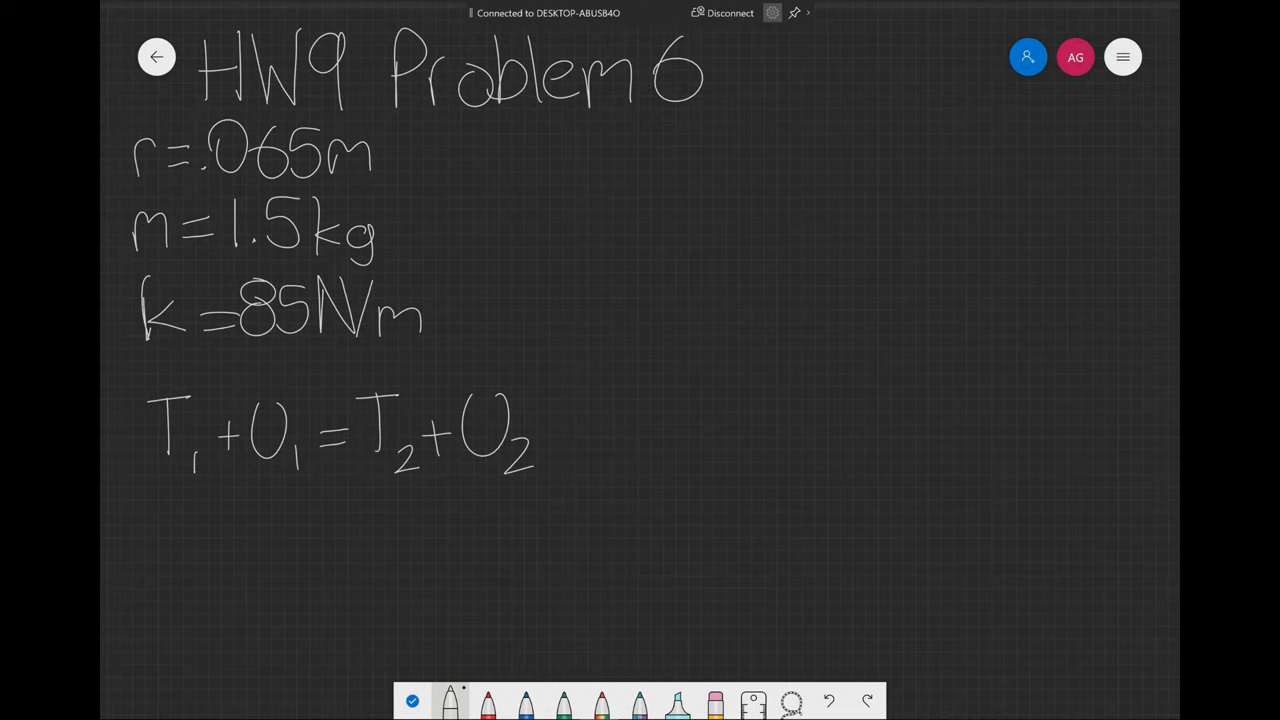
drag(248, 468, 284, 432)
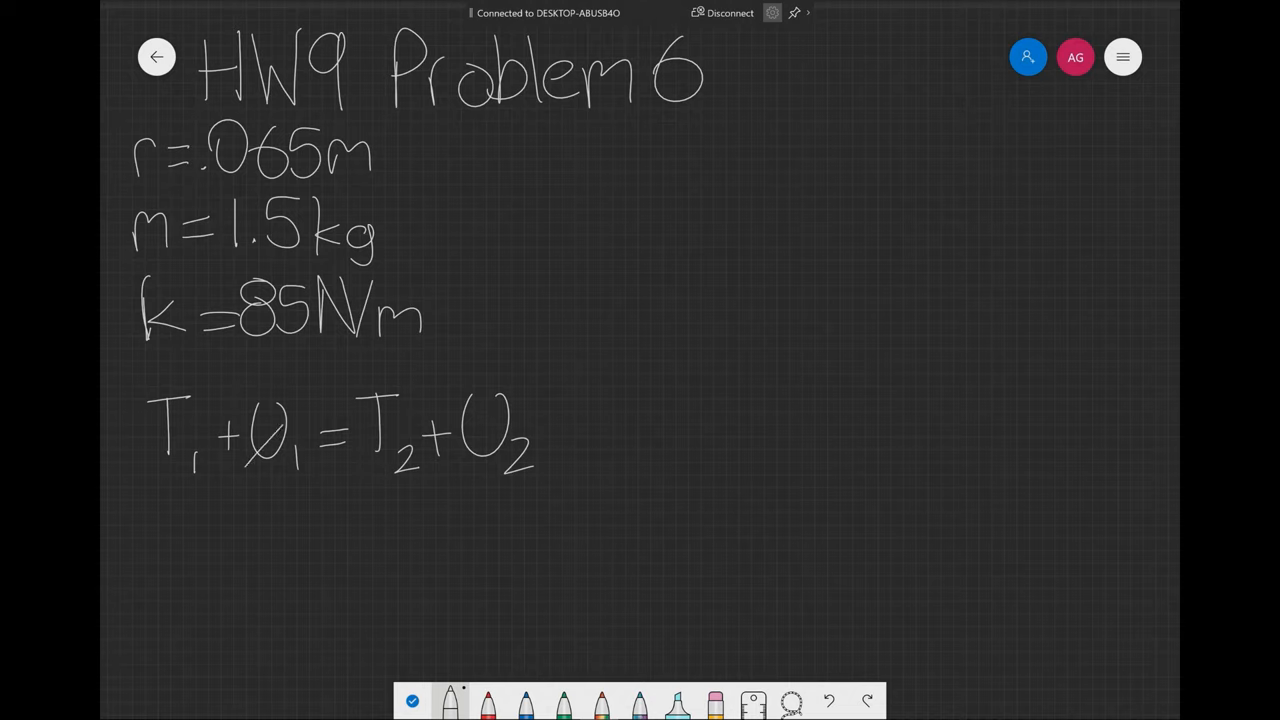
drag(250, 470, 320, 384)
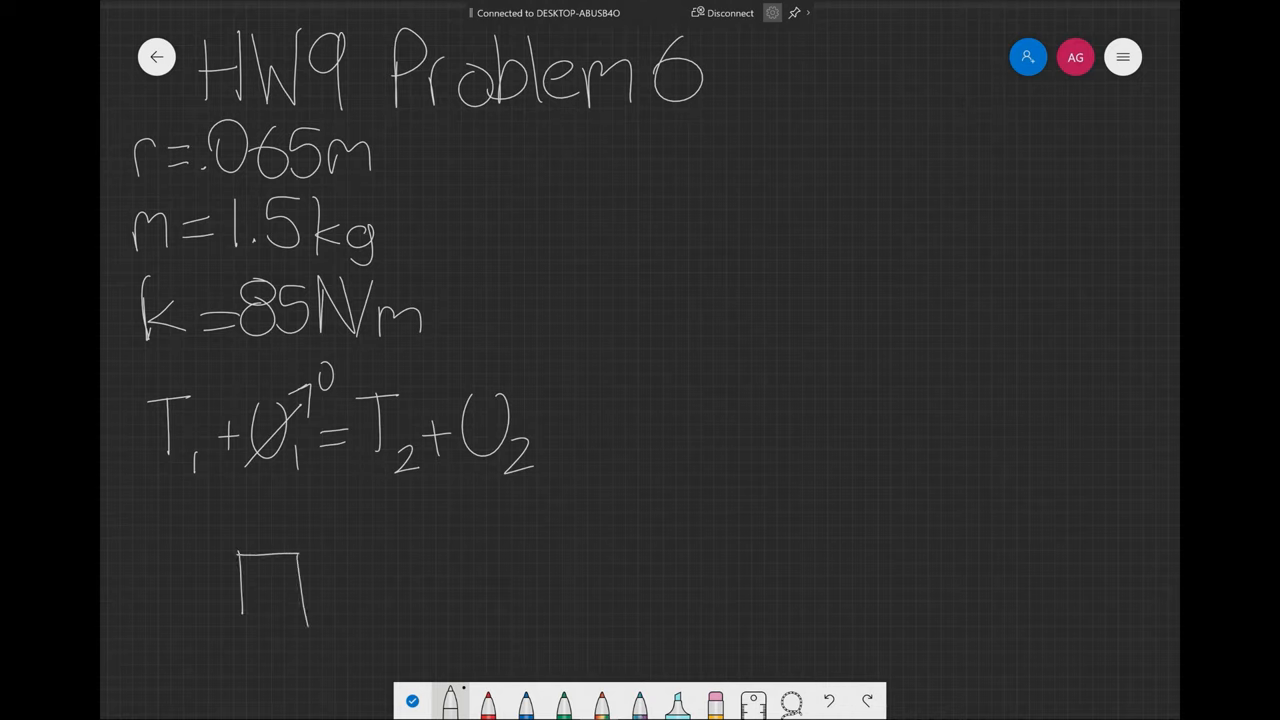
Sketch a spring and a left arrow beside the block, then erase the whole sketch
drag(240, 624, 310, 624)
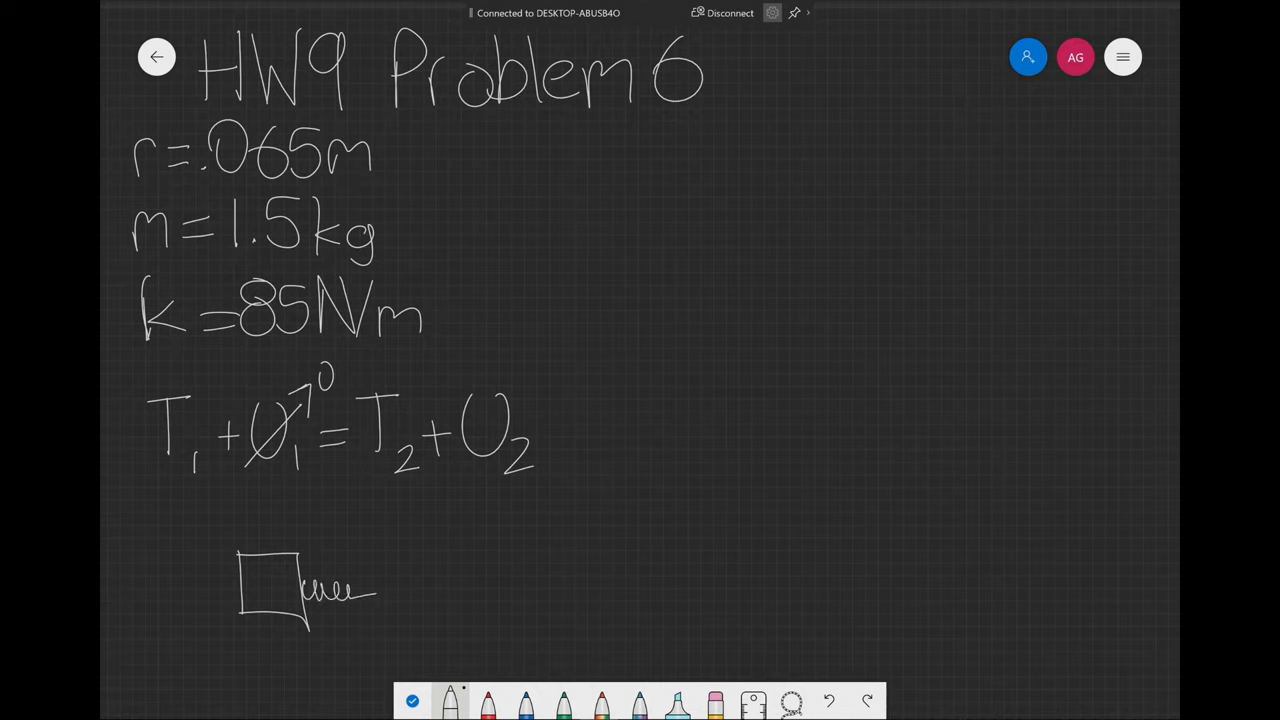
drag(264, 584, 356, 576)
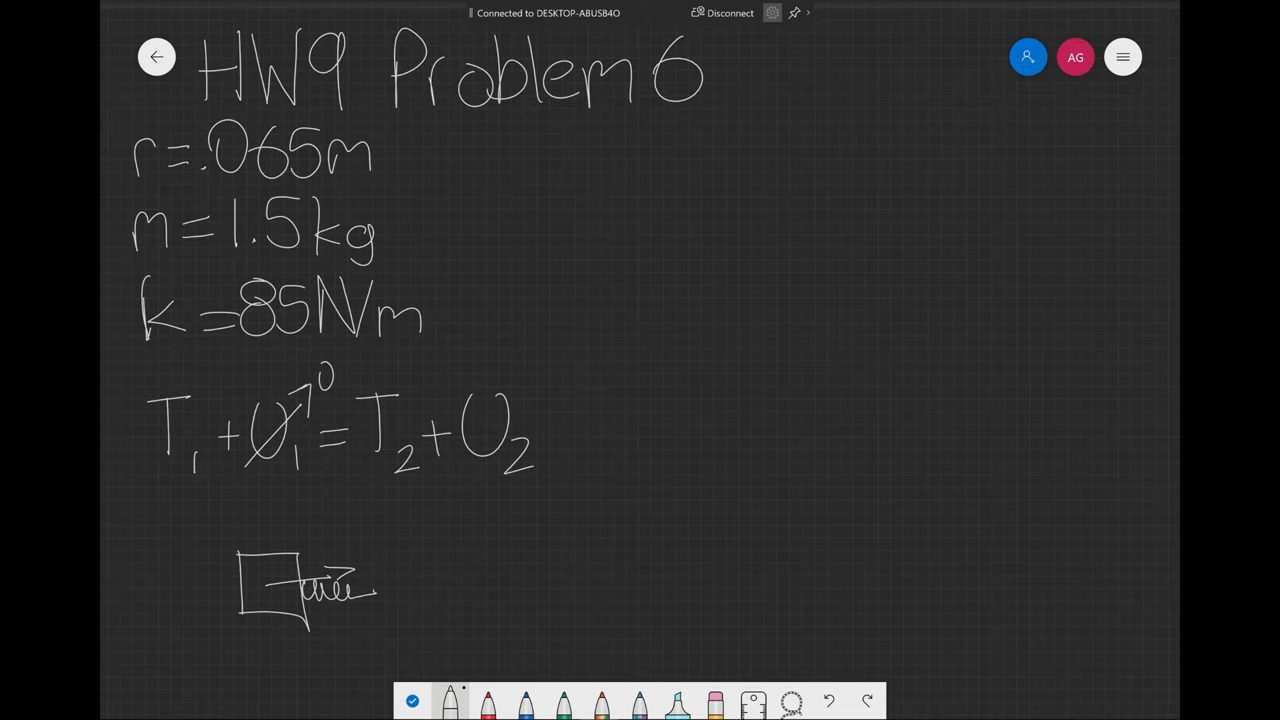
drag(256, 540, 164, 540)
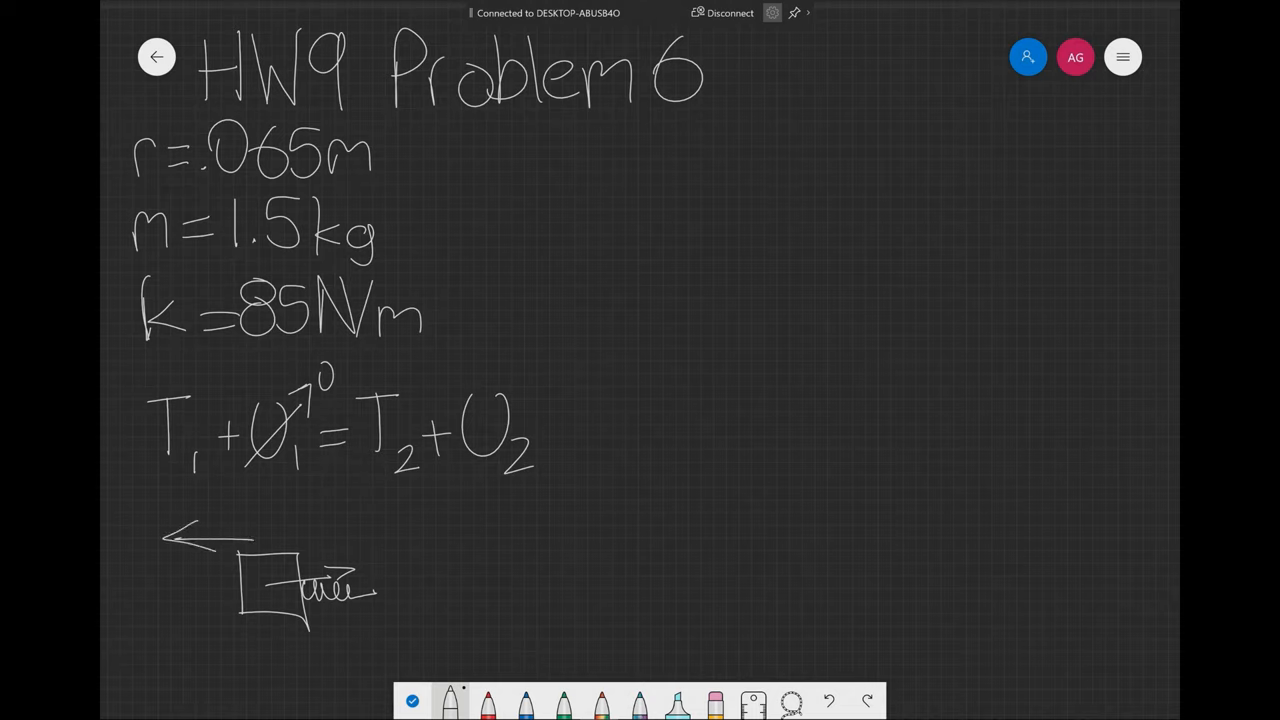
click(716, 700)
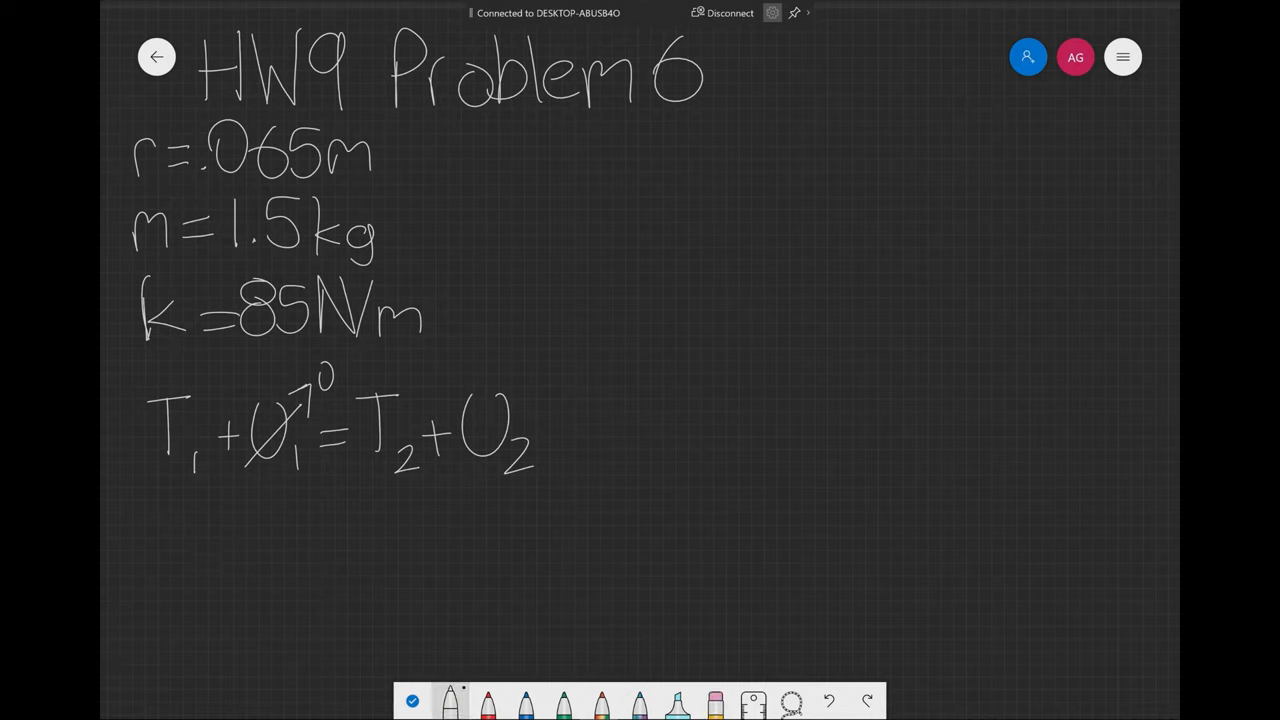
Cross out T₂ as zero, underline T₁ and U₂, and write mv²/2 = kx²/2, starting v
drag(360, 450, 436, 360)
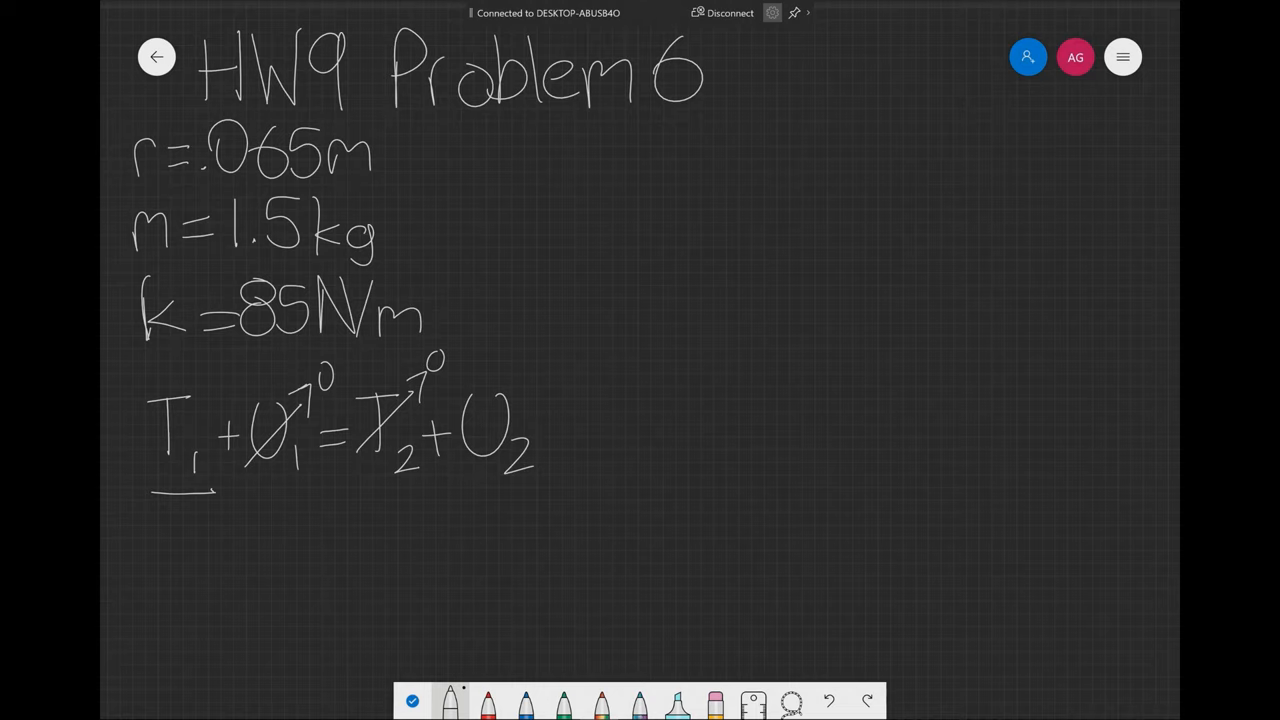
drag(456, 496, 544, 492)
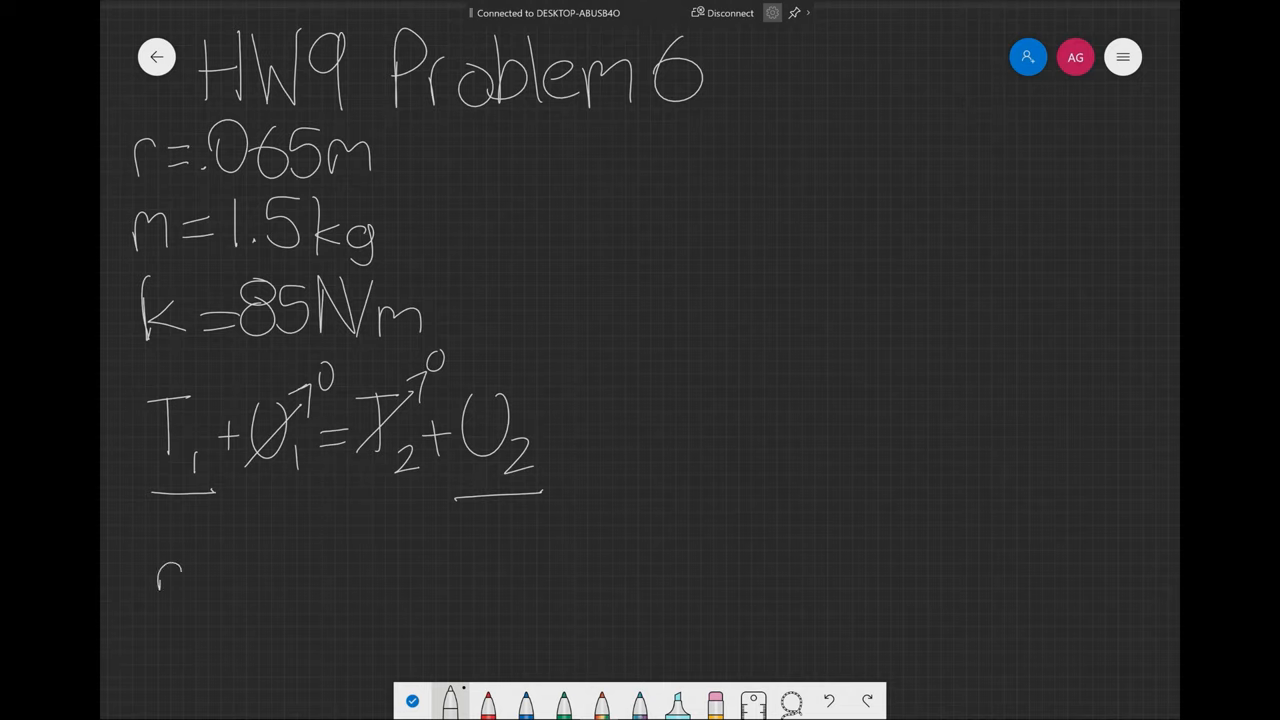
drag(160, 580, 276, 540)
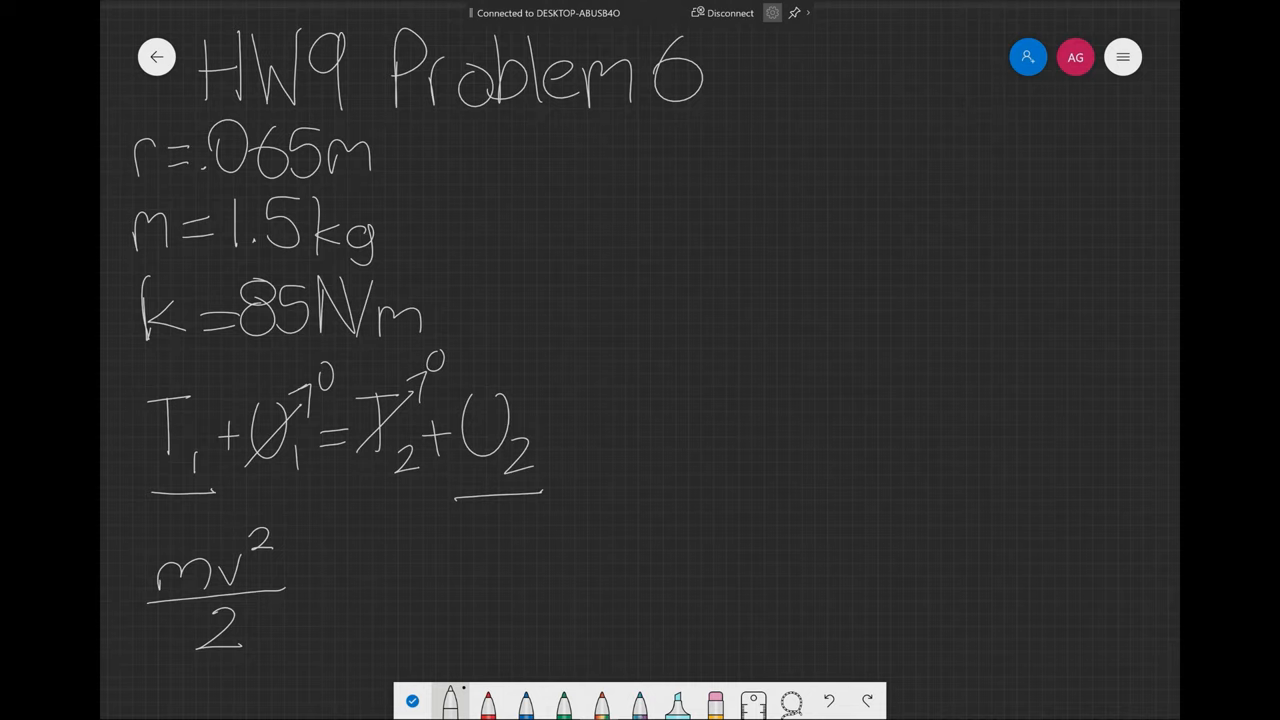
drag(310, 584, 336, 598)
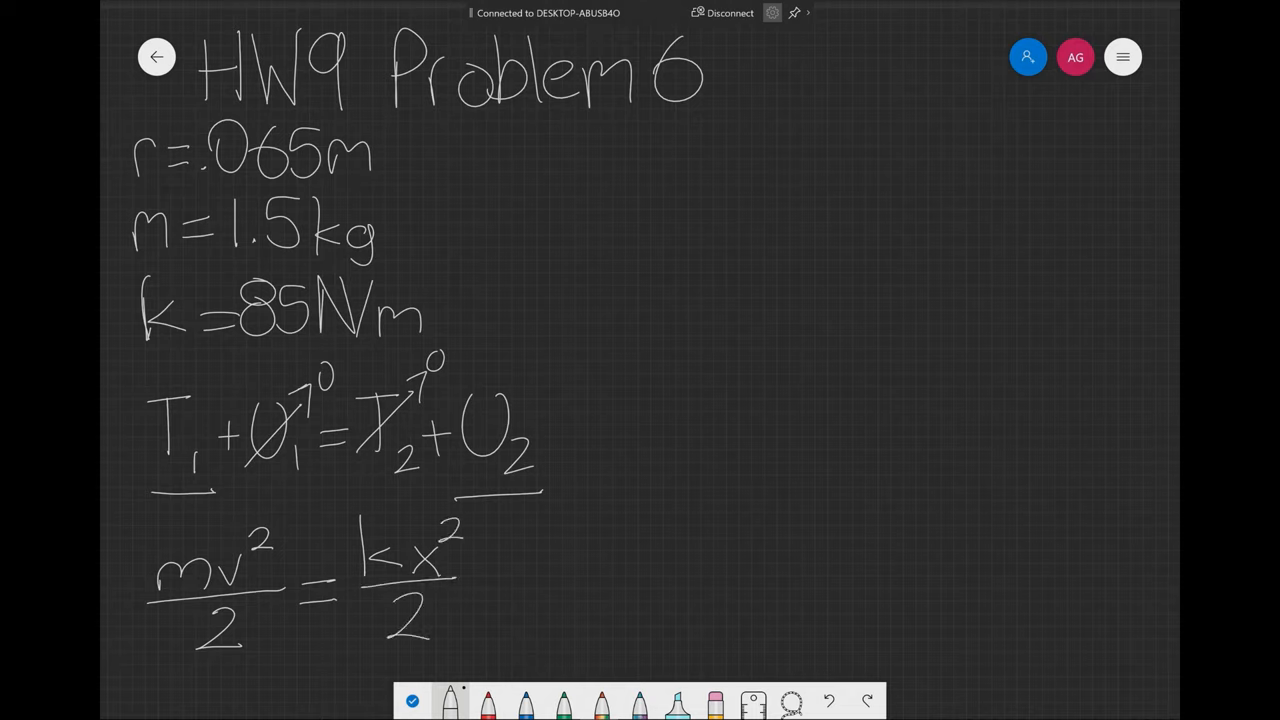
drag(600, 570, 630, 600)
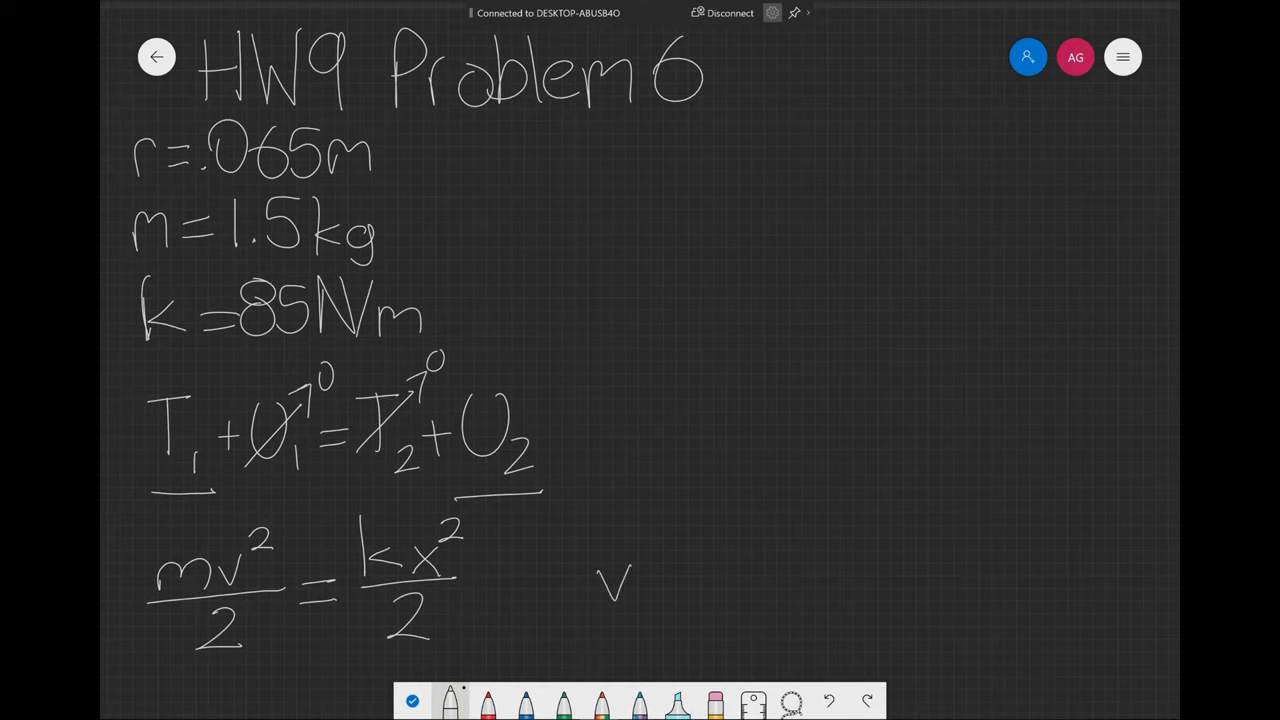
Write = √(k/m)·r with ω above, then substitute √(85N/m ÷ 1.5kg) under the root
drag(640, 580, 710, 600)
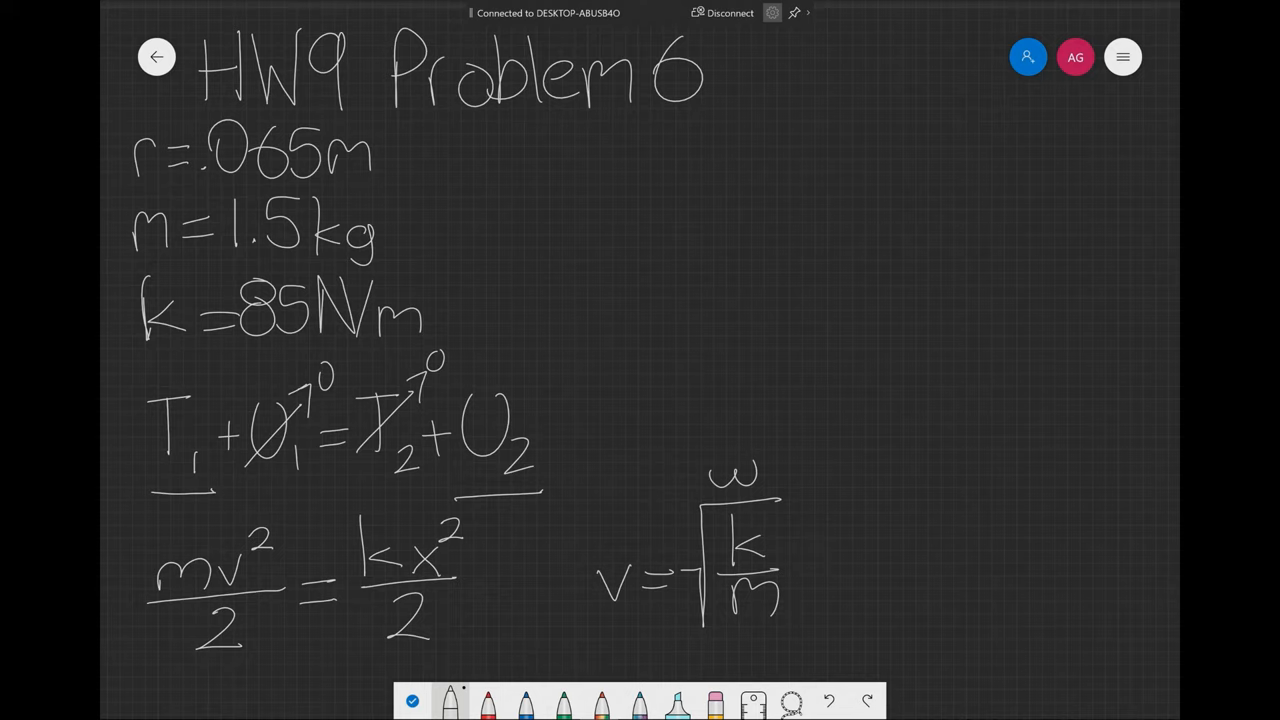
drag(804, 560, 830, 596)
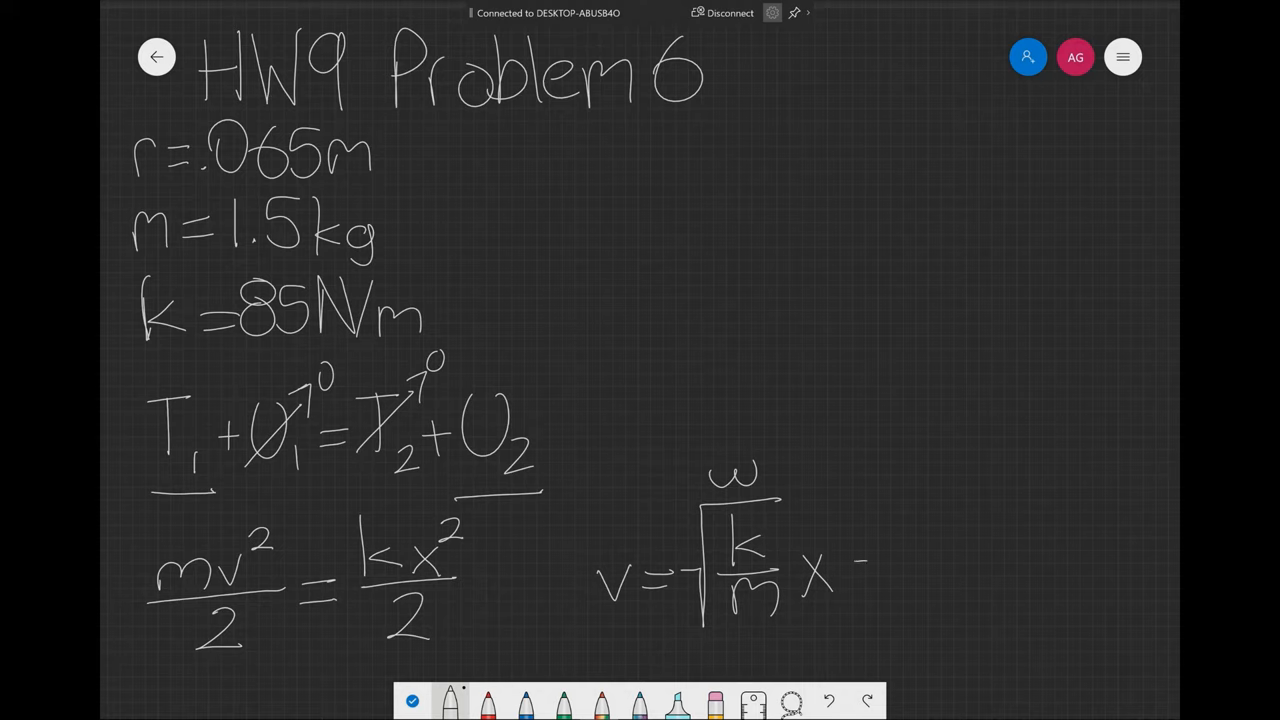
drag(844, 564, 870, 580)
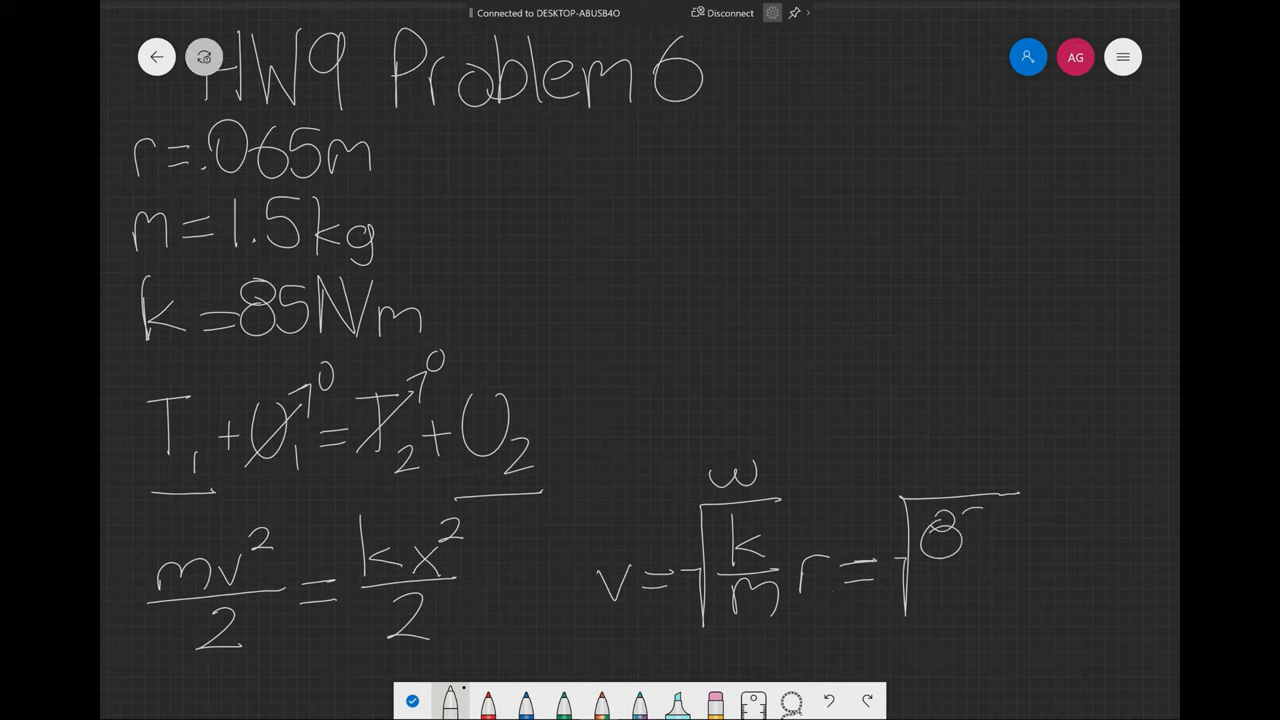
drag(940, 530, 1050, 540)
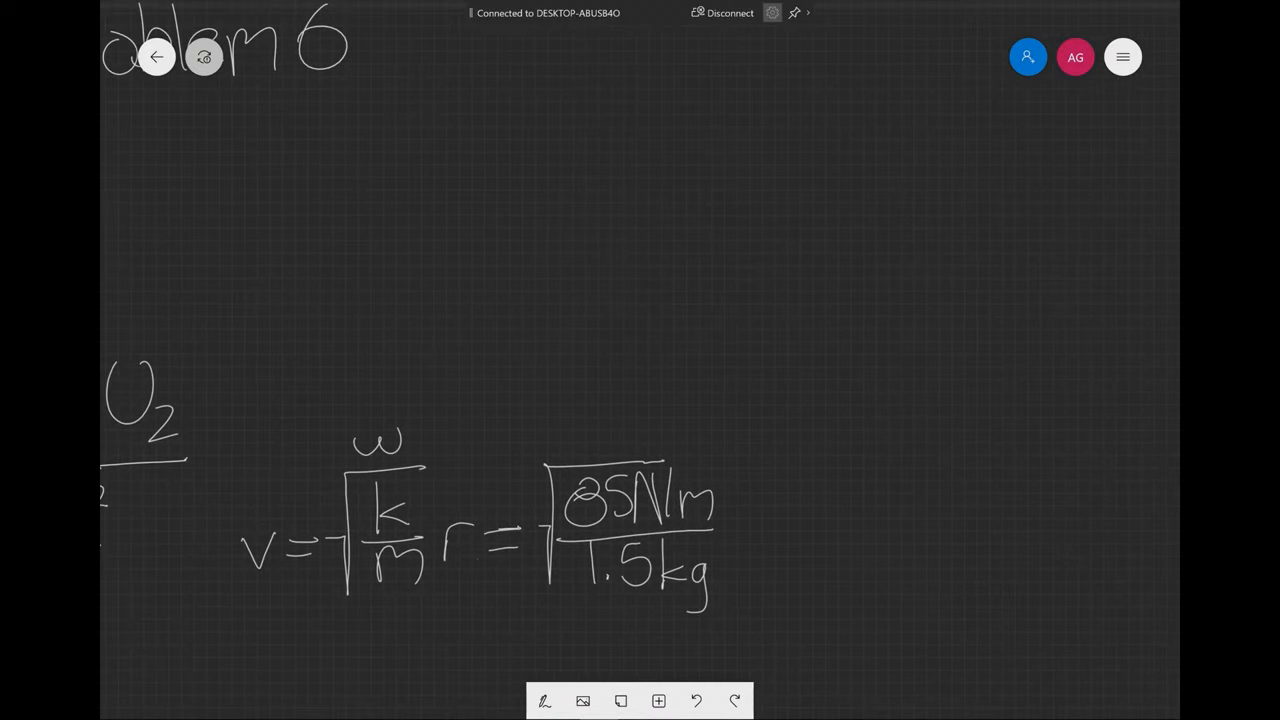
Finish with ·.065m = .489 m/s and the rounded answer ≈ .49 below
click(544, 700)
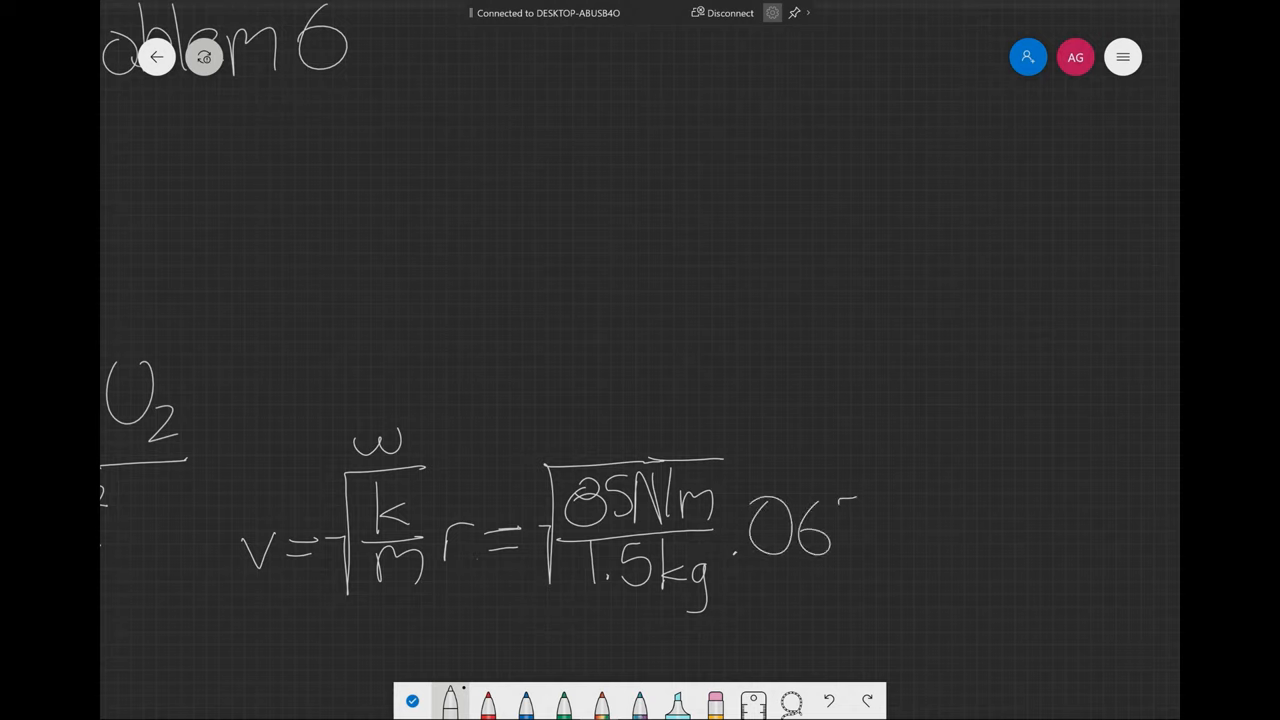
drag(840, 540, 960, 540)
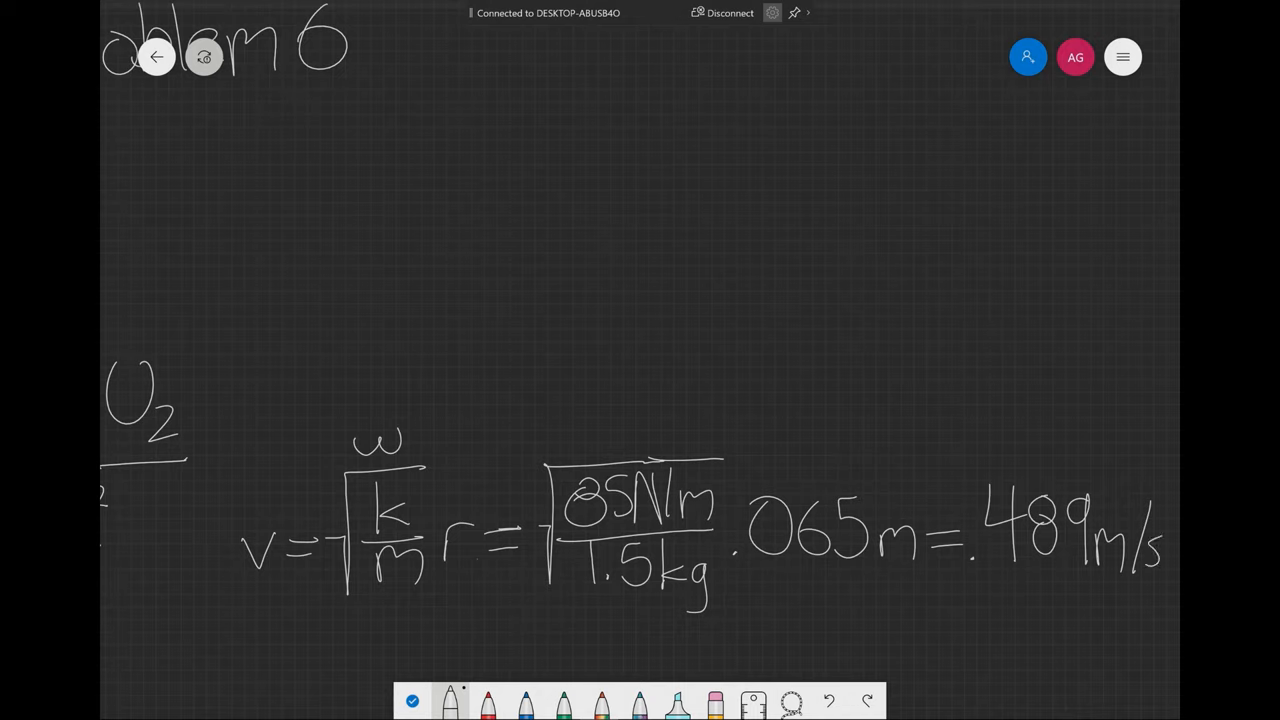
drag(910, 640, 956, 640)
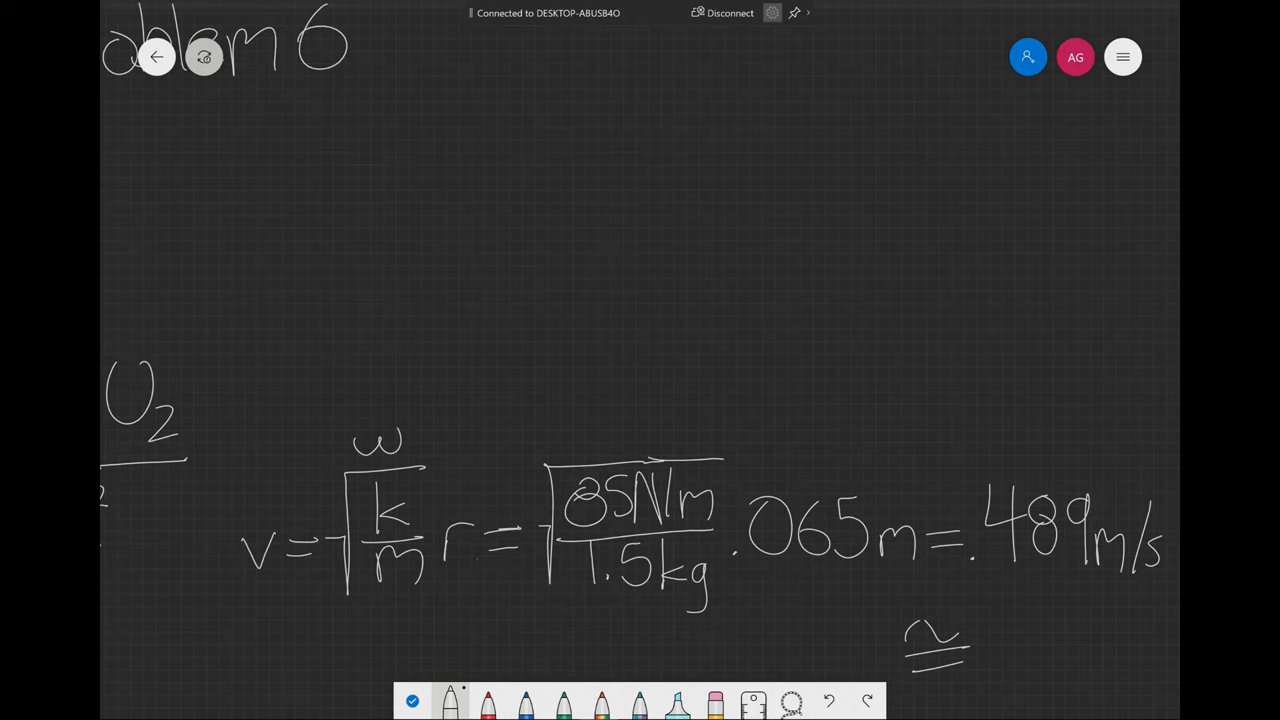
drag(976, 650, 1060, 640)
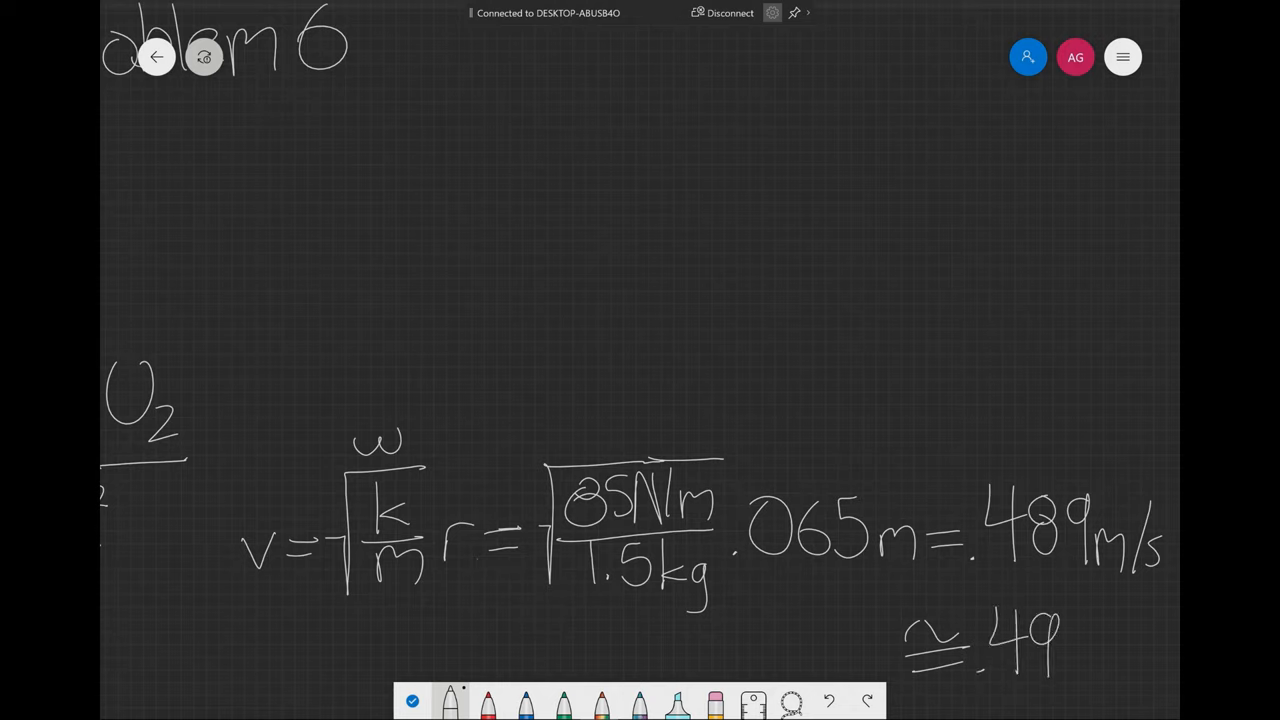